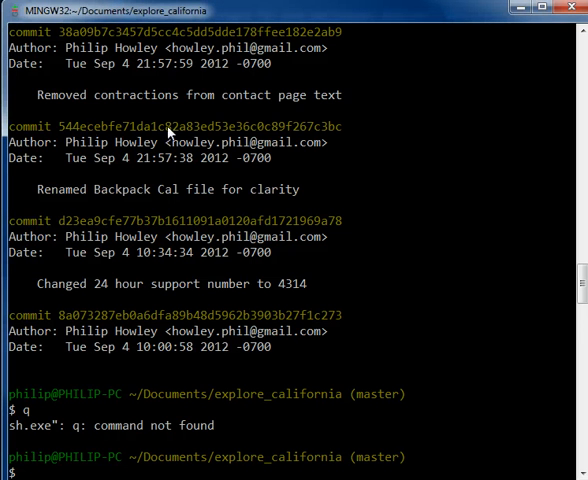
mouse_move(136, 204)
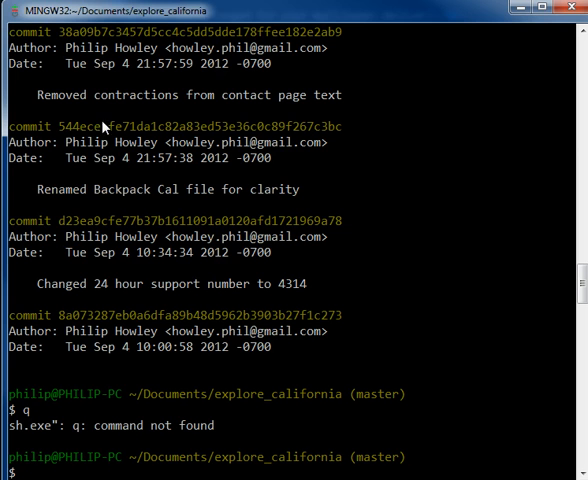
mouse_move(104, 128)
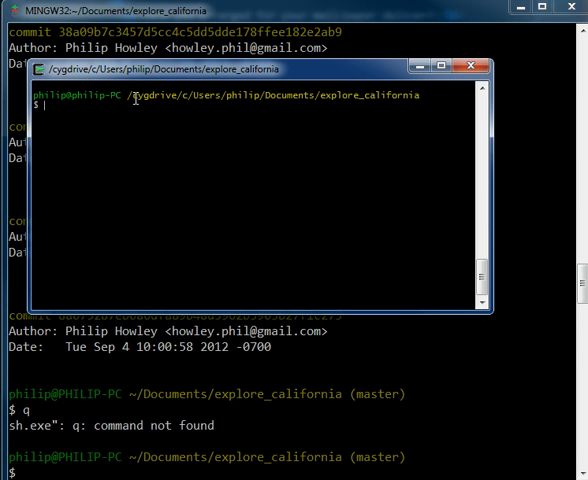
Return to the home directory and list its folders (Exercise Files, project, temp, unix_files).
type("cd ~")
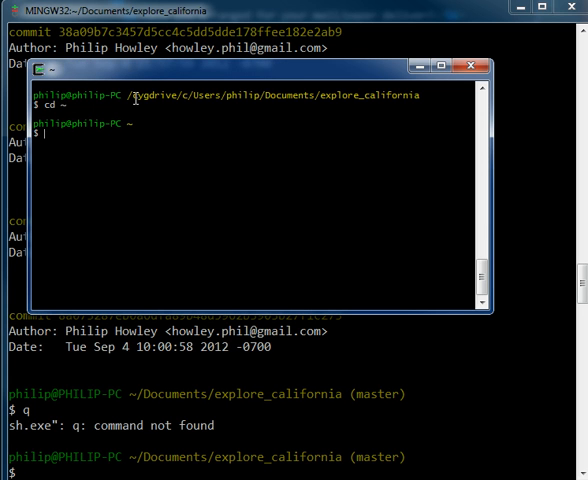
type("ls")
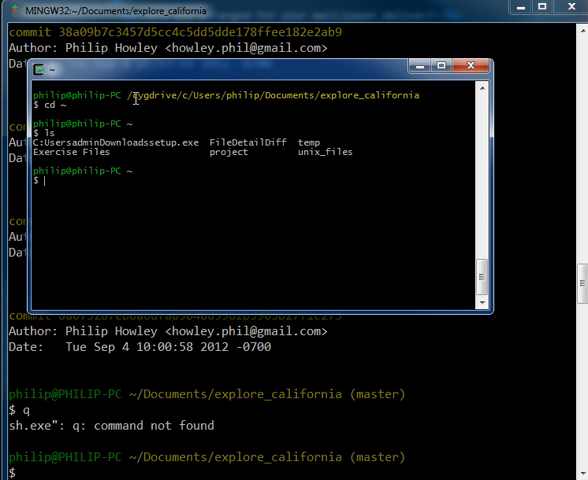
mouse_move(232, 78)
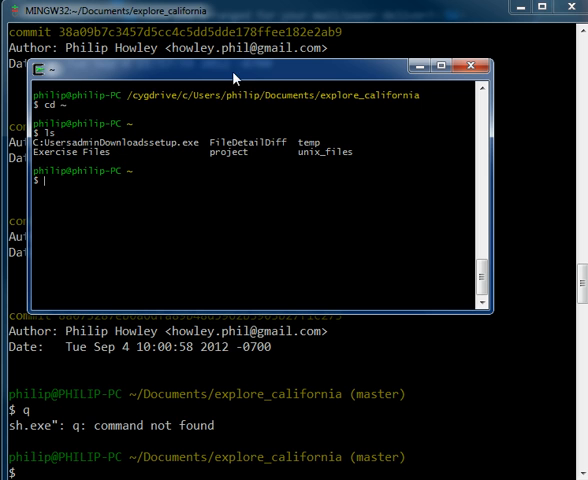
mouse_move(274, 104)
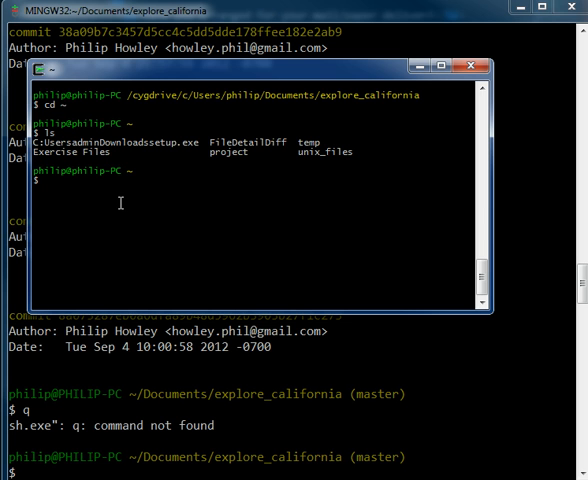
type("cd")
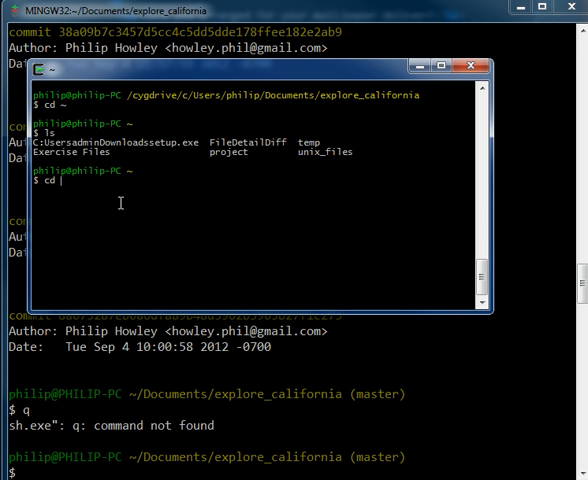
Switch to the C drive and cd into Users/philip/Documents/explore_california.
key("Return")
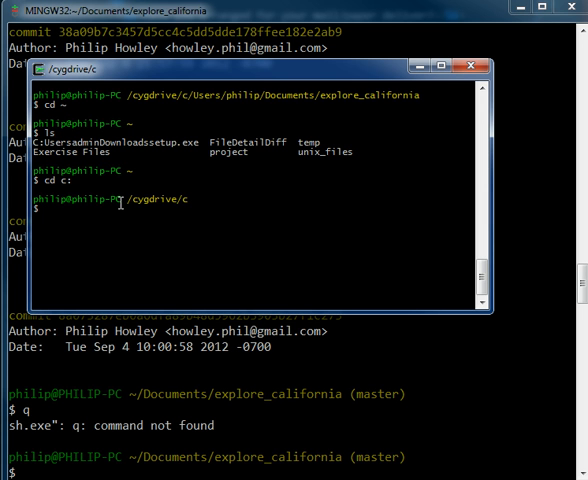
type("cd U")
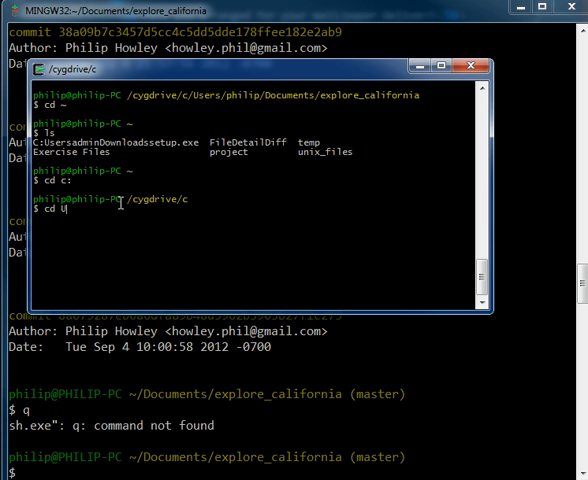
type("sers/")
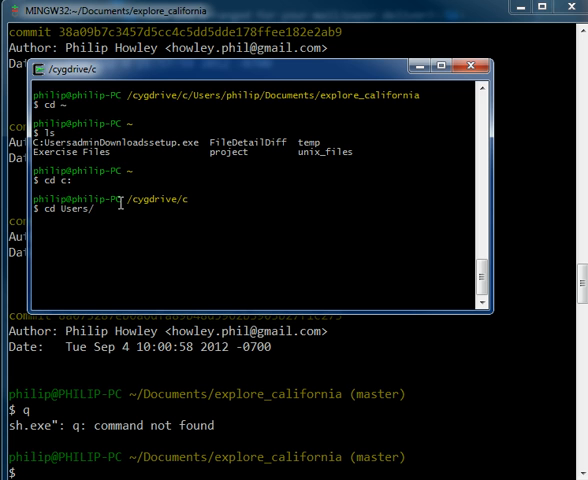
type("philip/D")
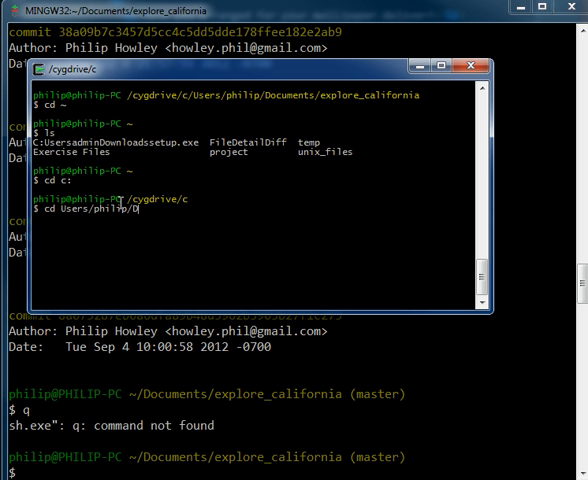
type("cue")
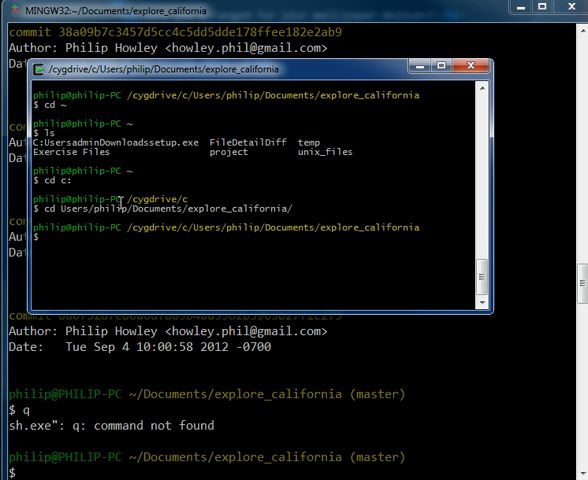
type("git status")
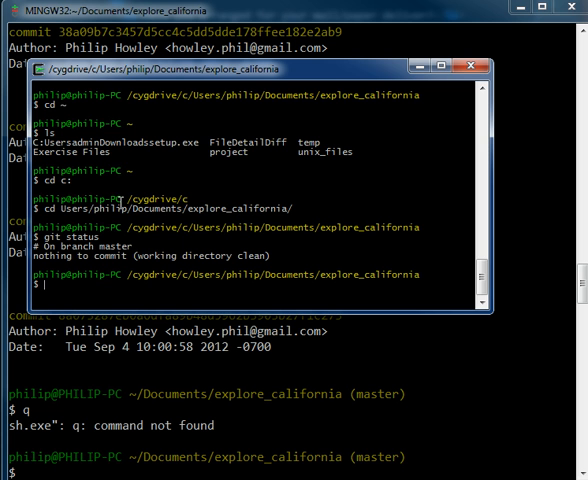
Run git status to confirm master has nothing to commit.
type("git")
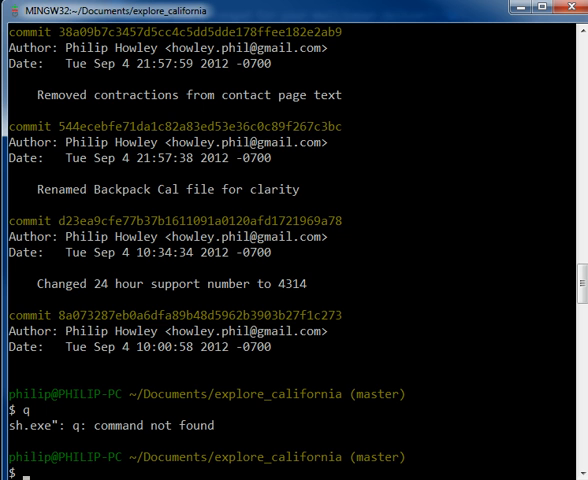
mouse_move(82, 468)
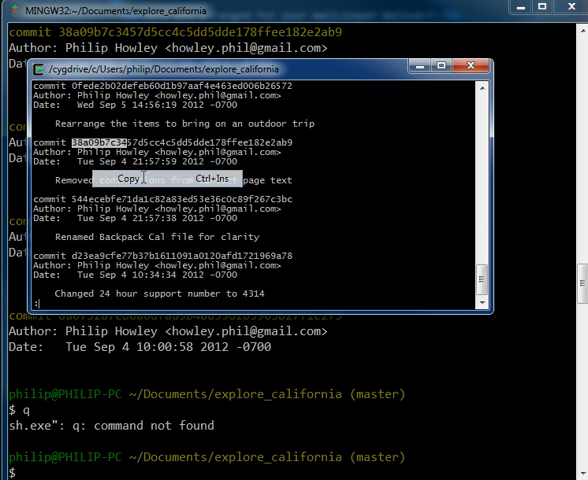
Copy the highlighted start of the 38a09b7c commit SHA from the git log.
left_click(146, 180)
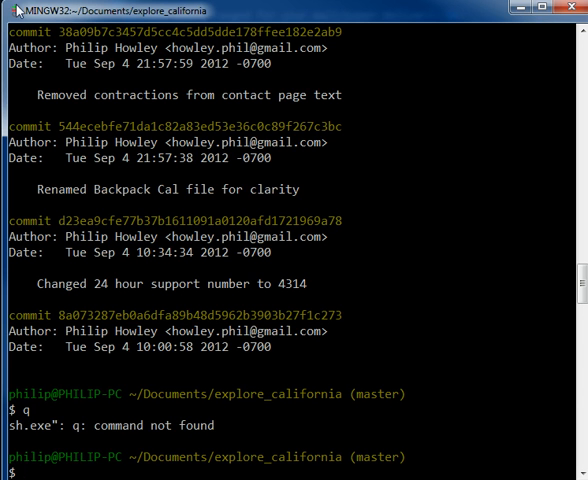
Paste the copied SHA 38a09b7c34 at the Git Bash master prompt via Edit > Paste.
left_click(10, 8)
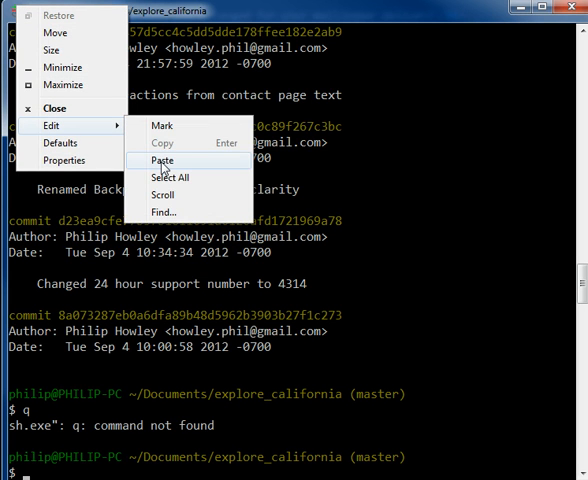
left_click(162, 160)
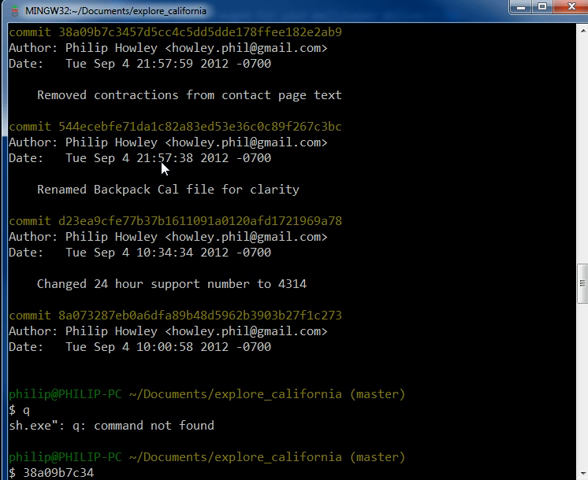
mouse_move(136, 288)
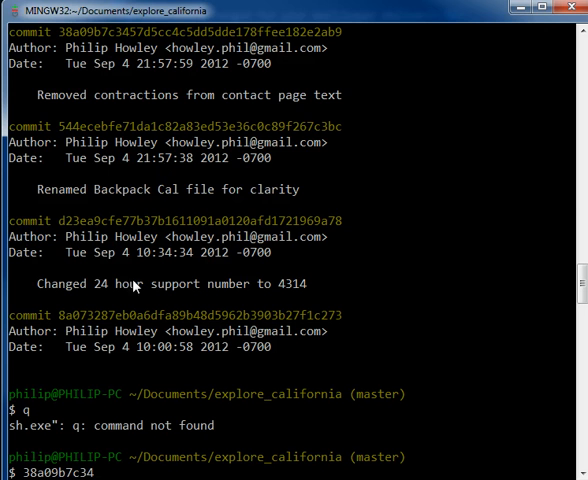